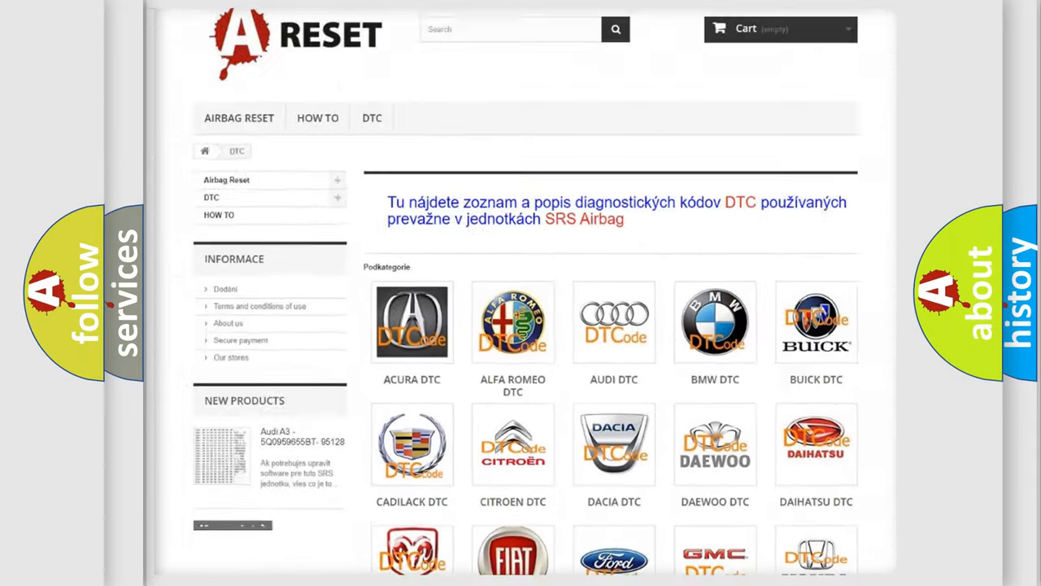
Open the DODGE DTC tile and scroll through its list of trouble code subcategories.
scroll(down, 3)
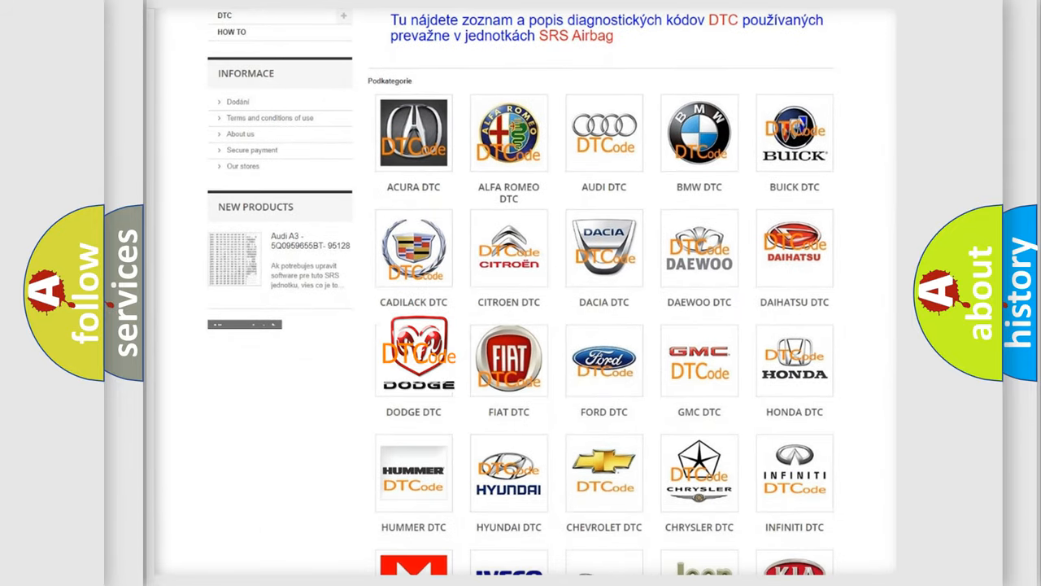
click(413, 358)
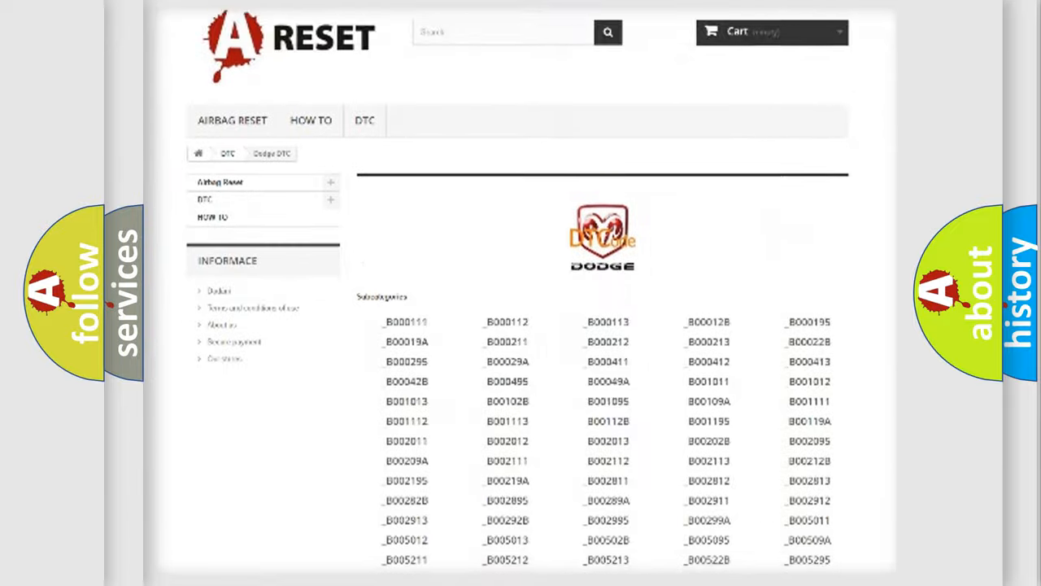
scroll(down, 3)
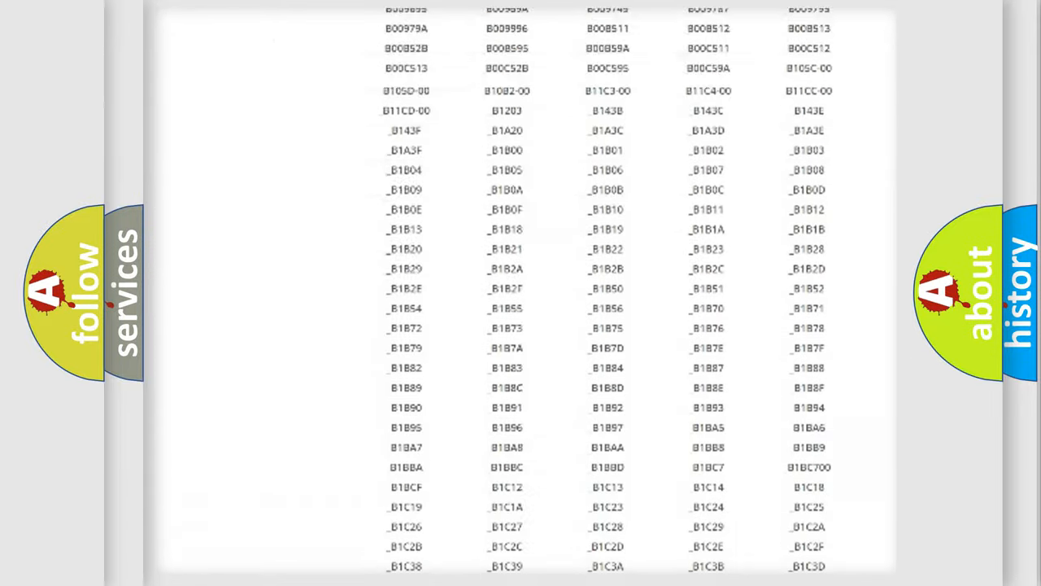
scroll(up, 3)
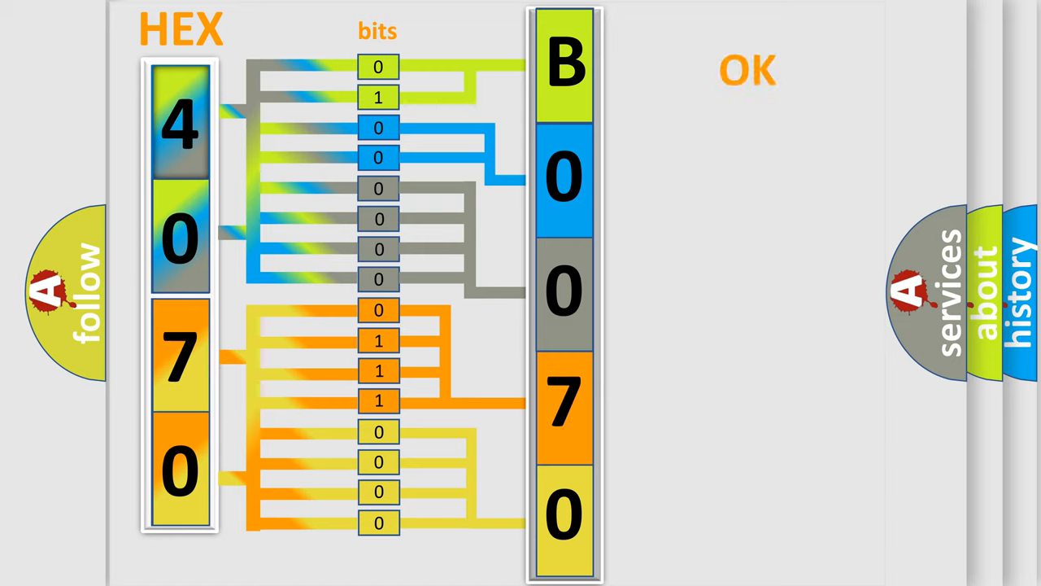
Advance to the slide pairing the Dodge logo with code B0070:13.
click(747, 69)
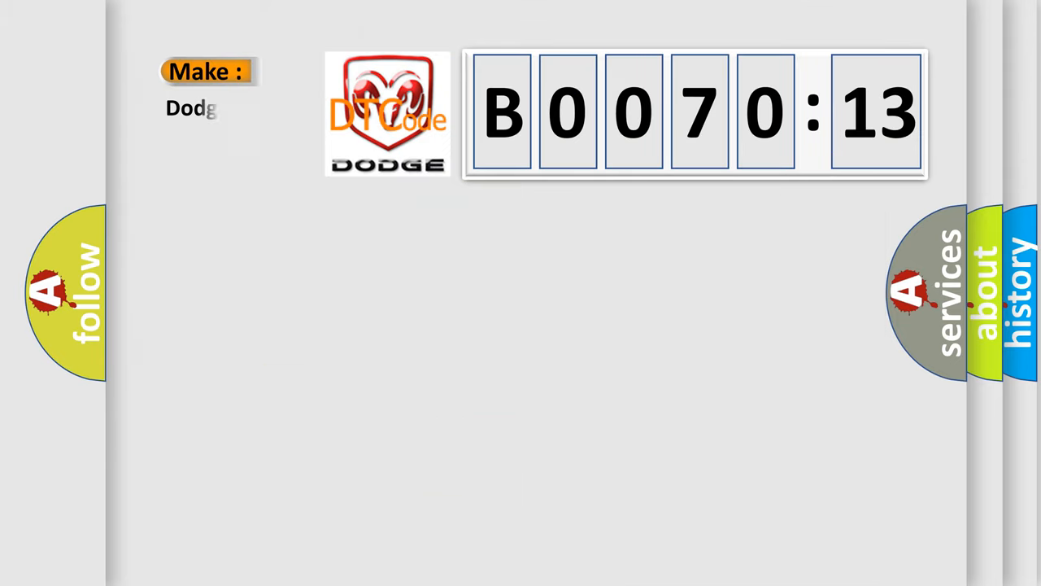